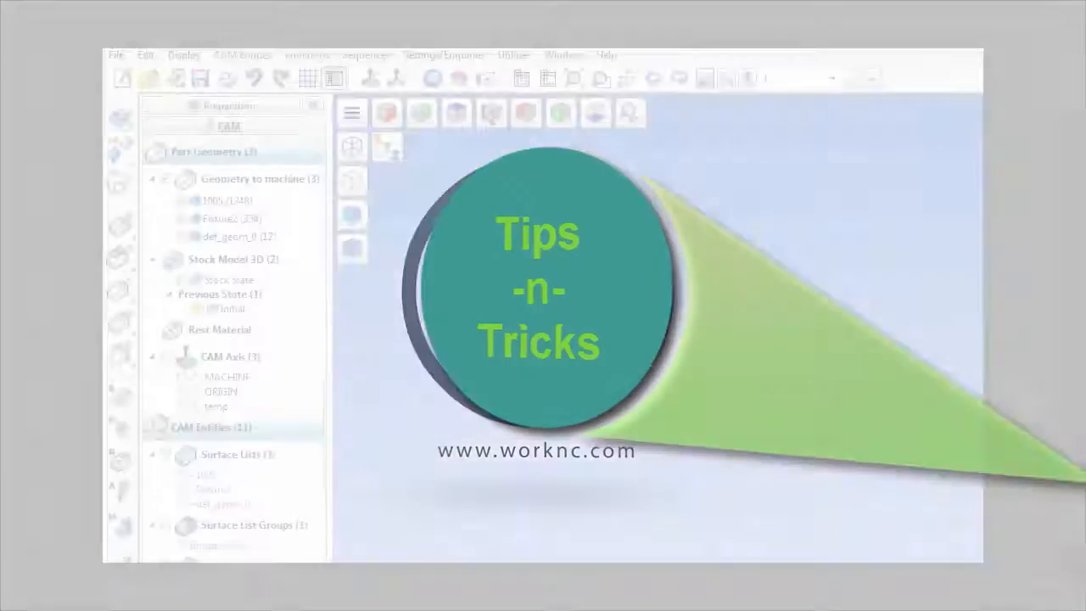
- Open the Settings/Enquiries menu from the menu bar
{"action": "left_click", "coordinate": [387, 10]}
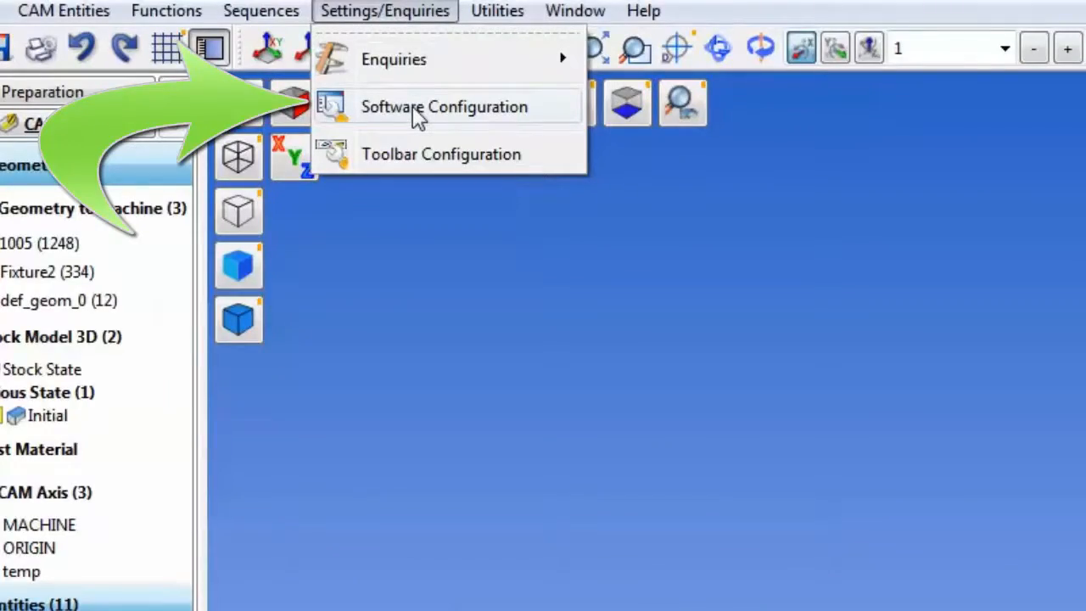
- In Software Configuration, change the Buttons over 3D View icon size from 32 to 5
{"action": "left_click", "coordinate": [444, 106]}
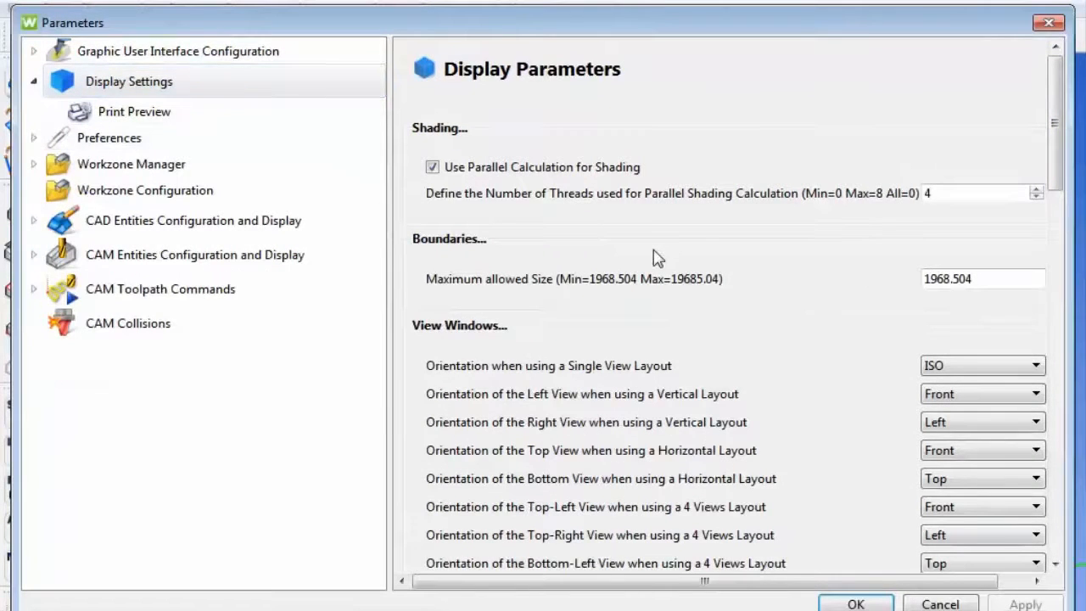
{"action": "mouse_move", "coordinate": [496, 91]}
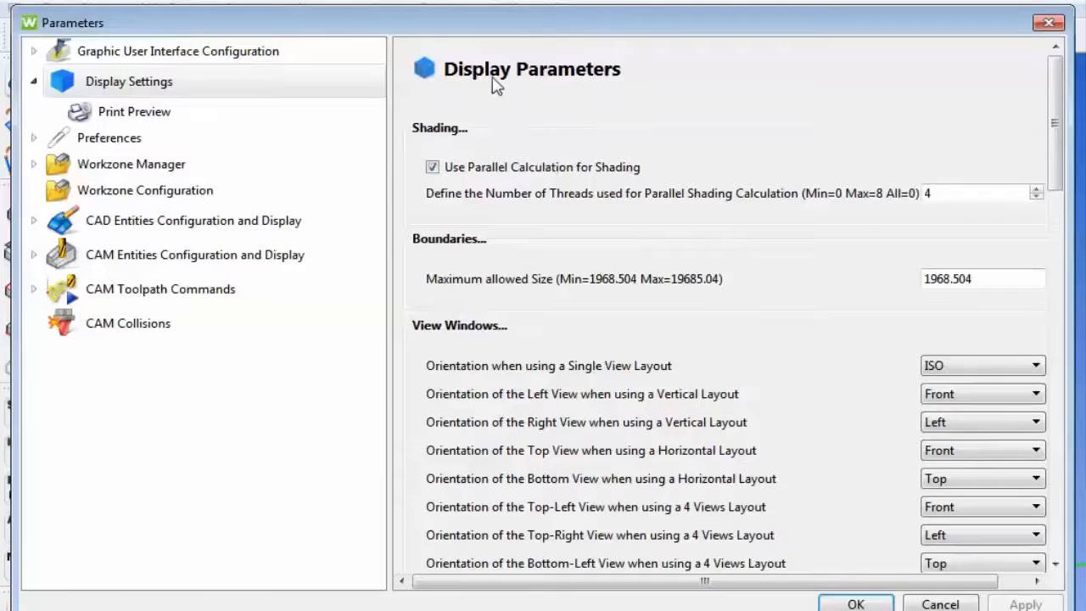
{"action": "scroll", "scroll_direction": "down", "scroll_amount": 3}
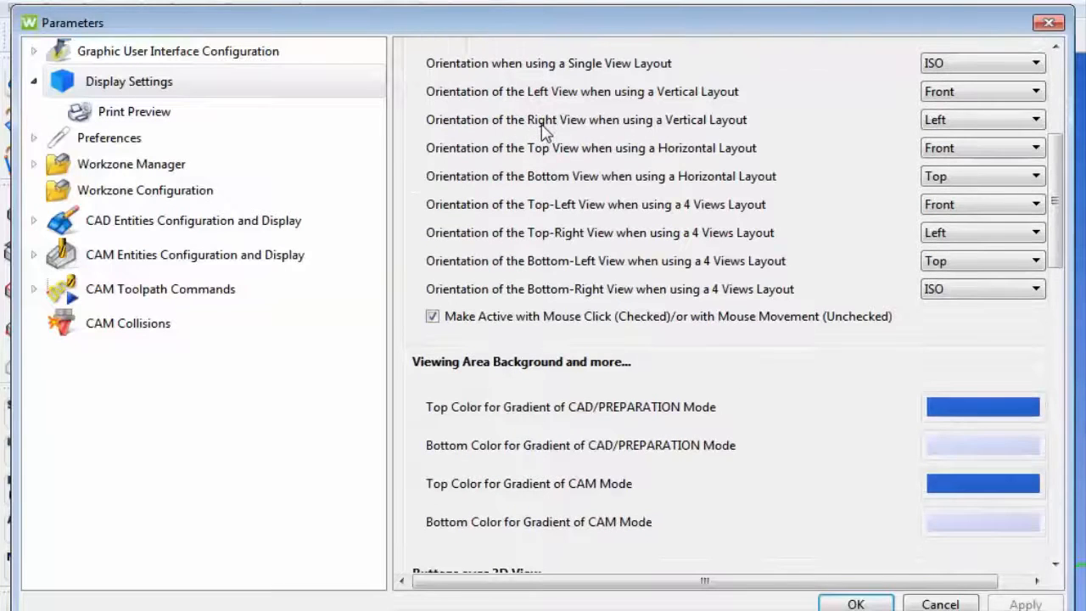
{"action": "scroll", "scroll_direction": "down", "scroll_amount": 3}
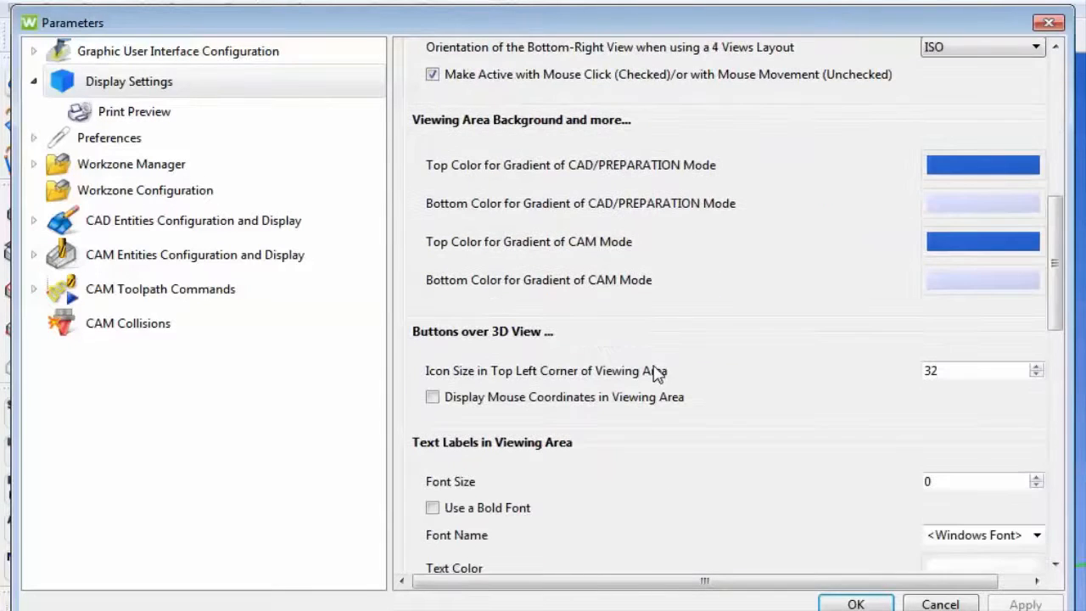
{"action": "mouse_move", "coordinate": [496, 339]}
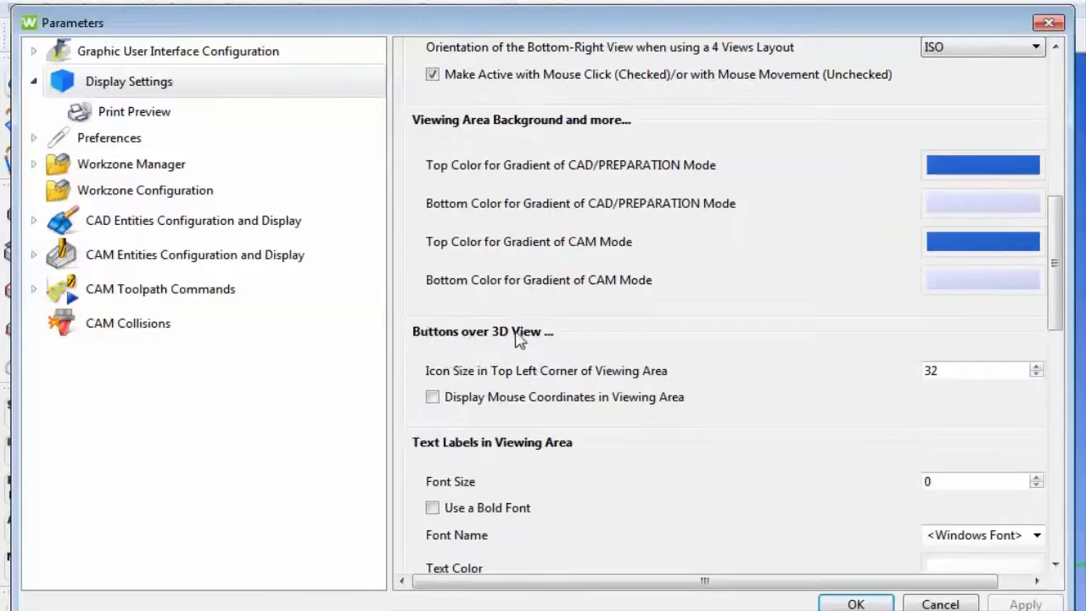
{"action": "mouse_move", "coordinate": [516, 348]}
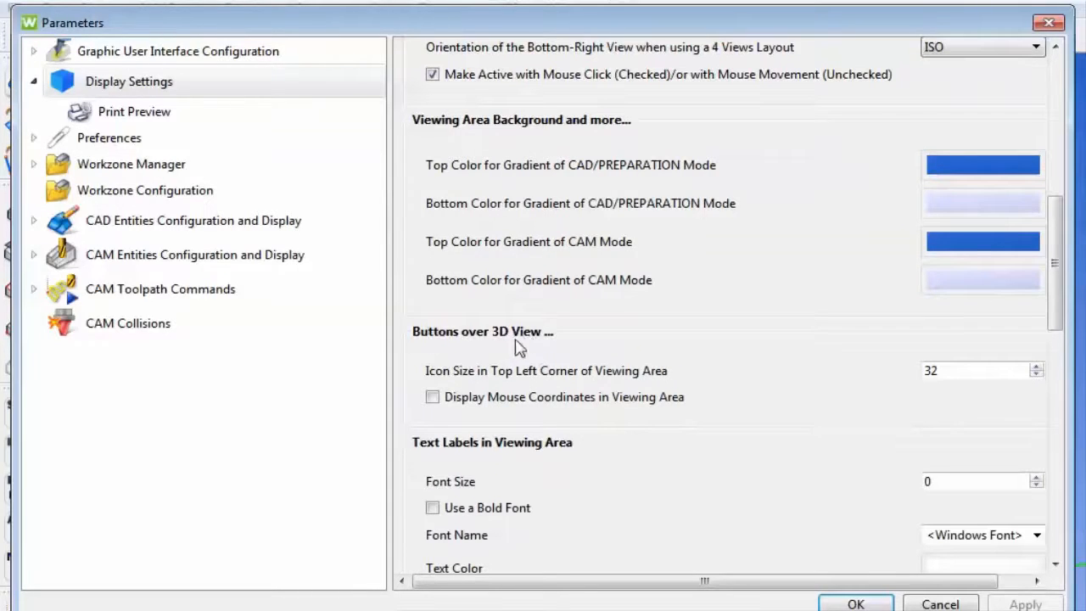
{"action": "mouse_move", "coordinate": [886, 405]}
{"action": "type", "text": "5"}
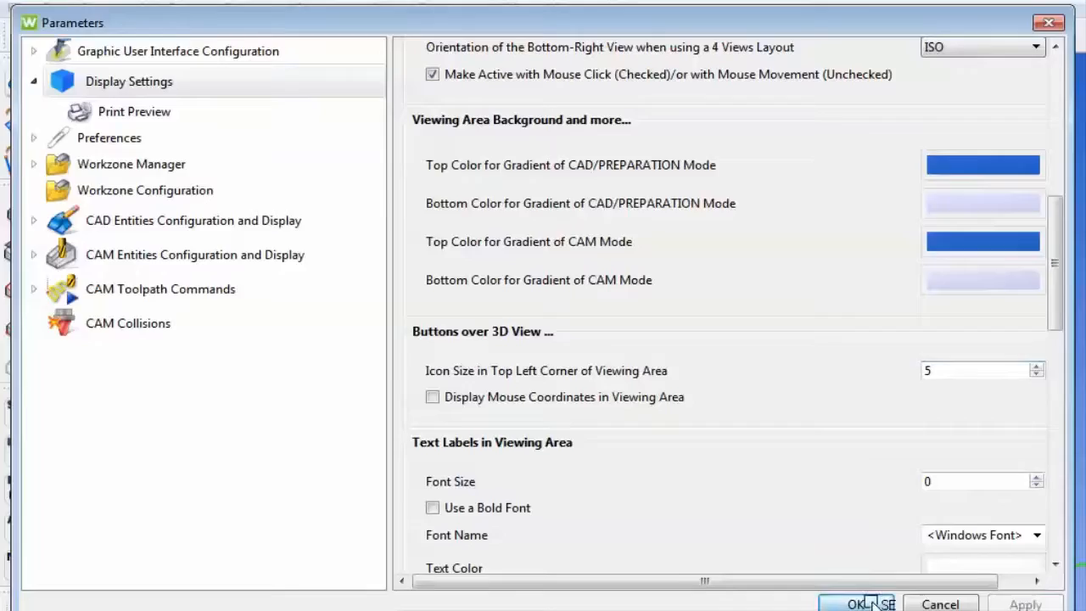
{"action": "left_click", "coordinate": [860, 604]}
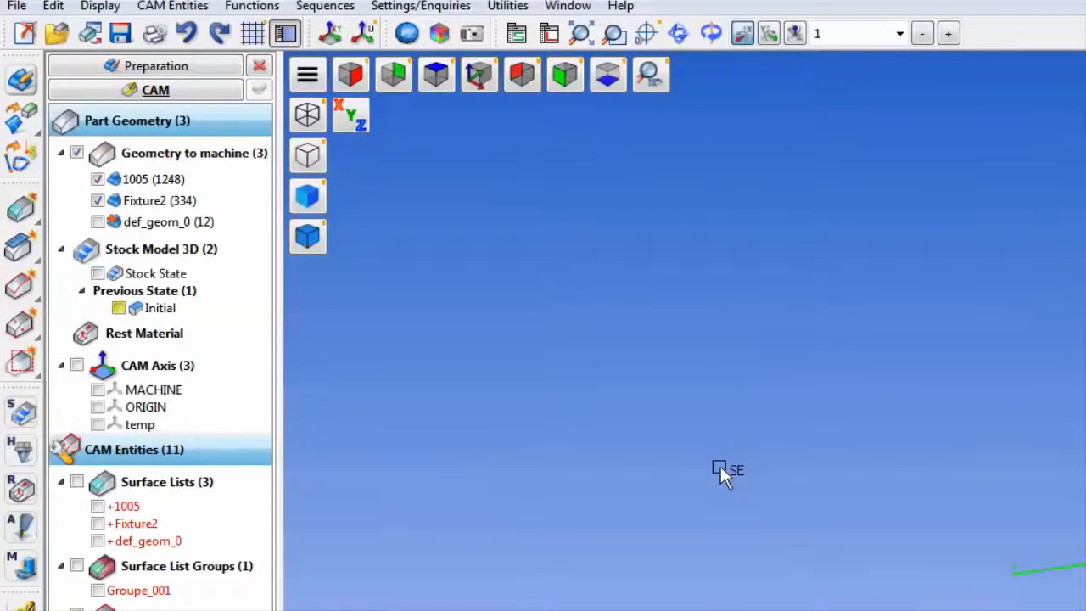
- Right-click the toolbar area to open the Create/Edit Toolbars dialog
{"action": "right_click", "coordinate": [1035, 34]}
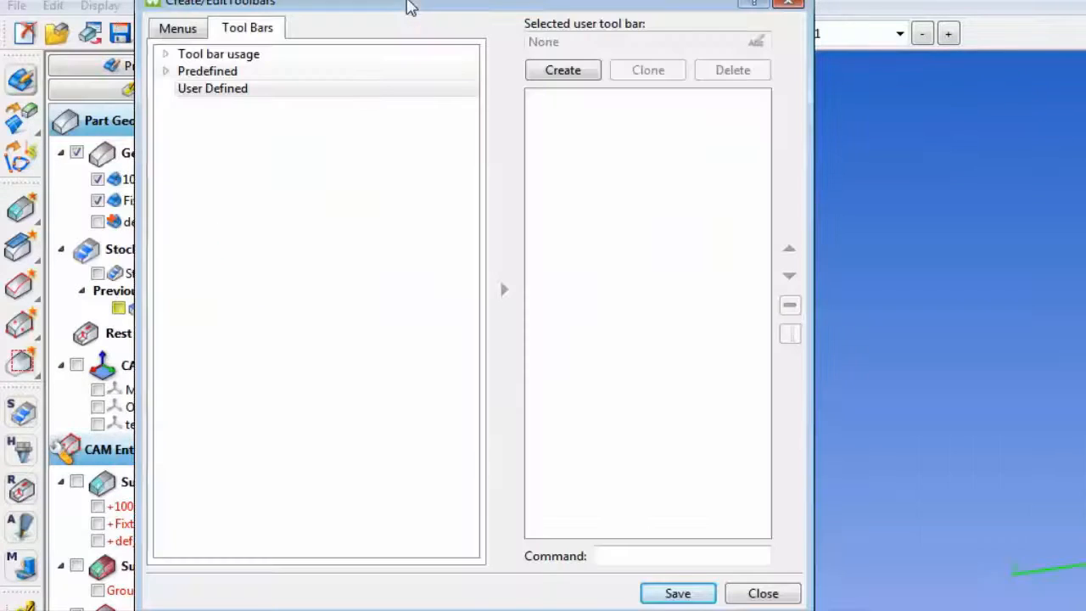
{"action": "mouse_move", "coordinate": [502, 91]}
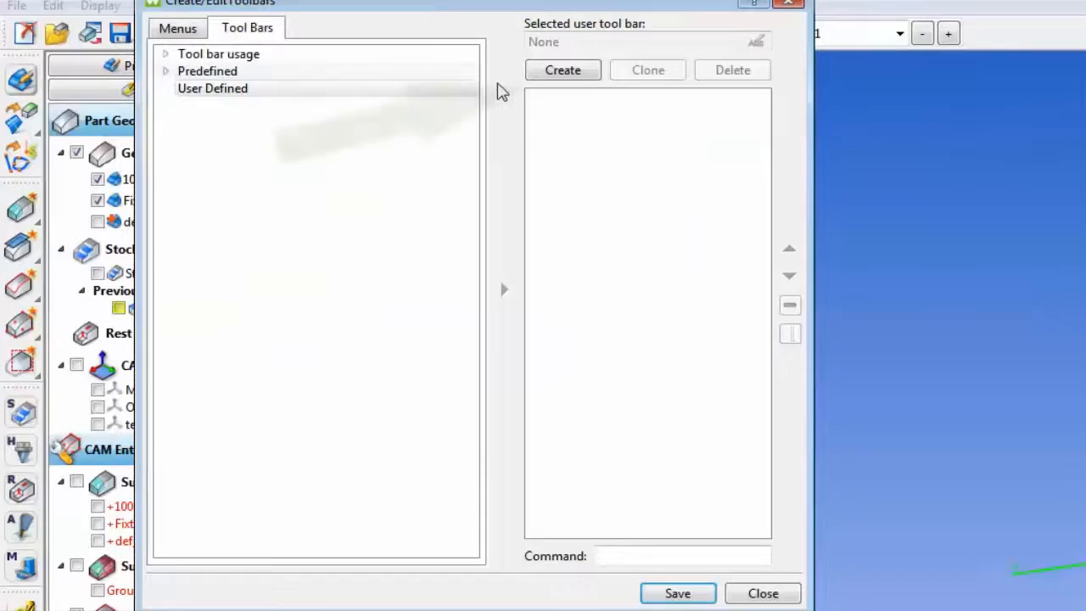
- Create a user-defined toolbar titled 'views' and show the menu commands available to add
{"action": "left_click", "coordinate": [562, 70]}
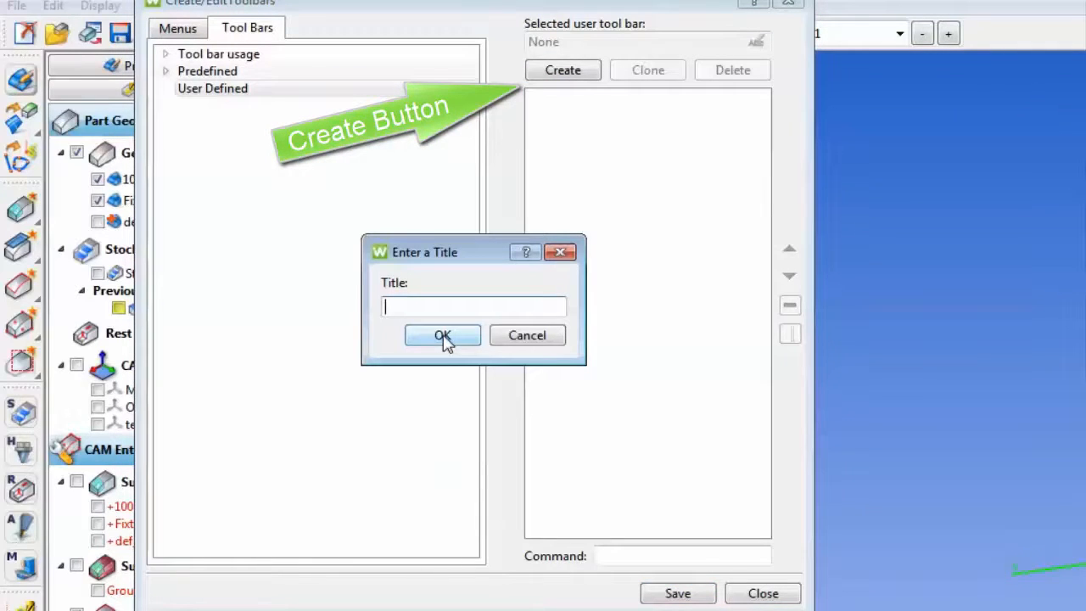
{"action": "type", "text": "v"}
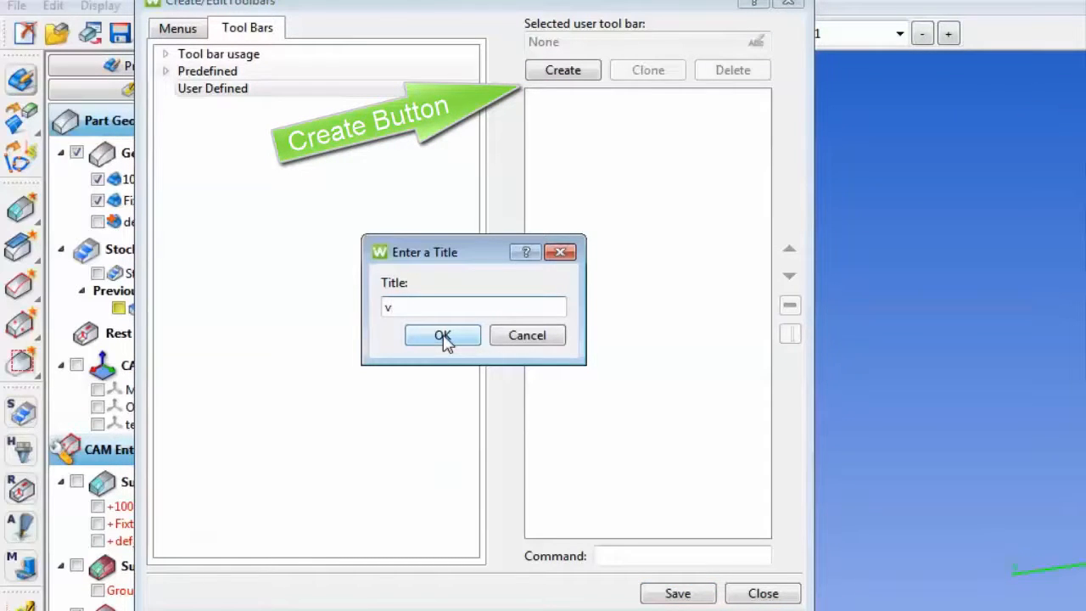
{"action": "type", "text": "iews"}
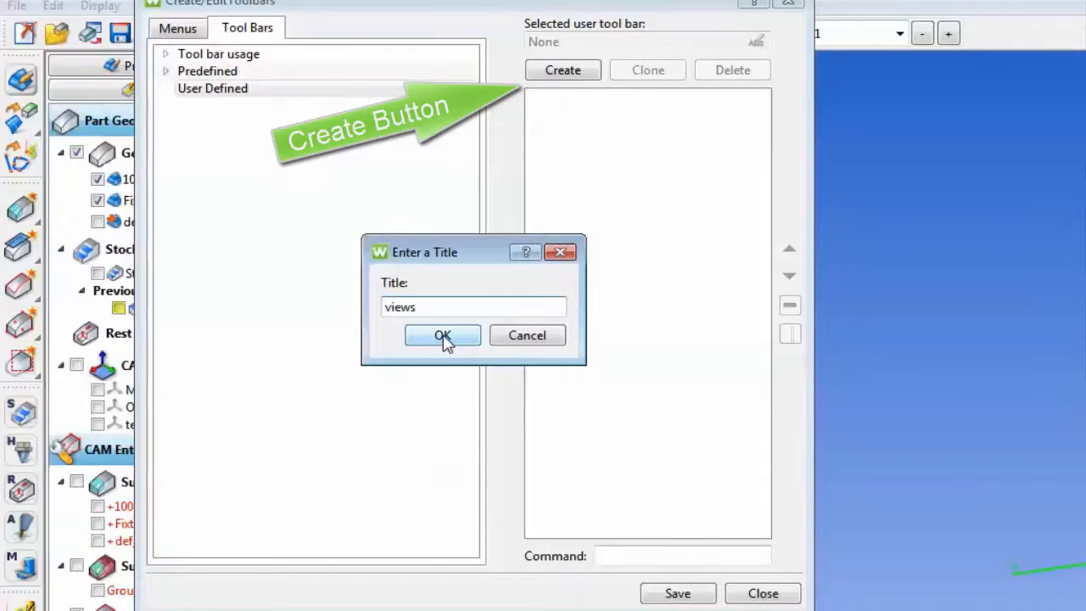
{"action": "left_click", "coordinate": [442, 335]}
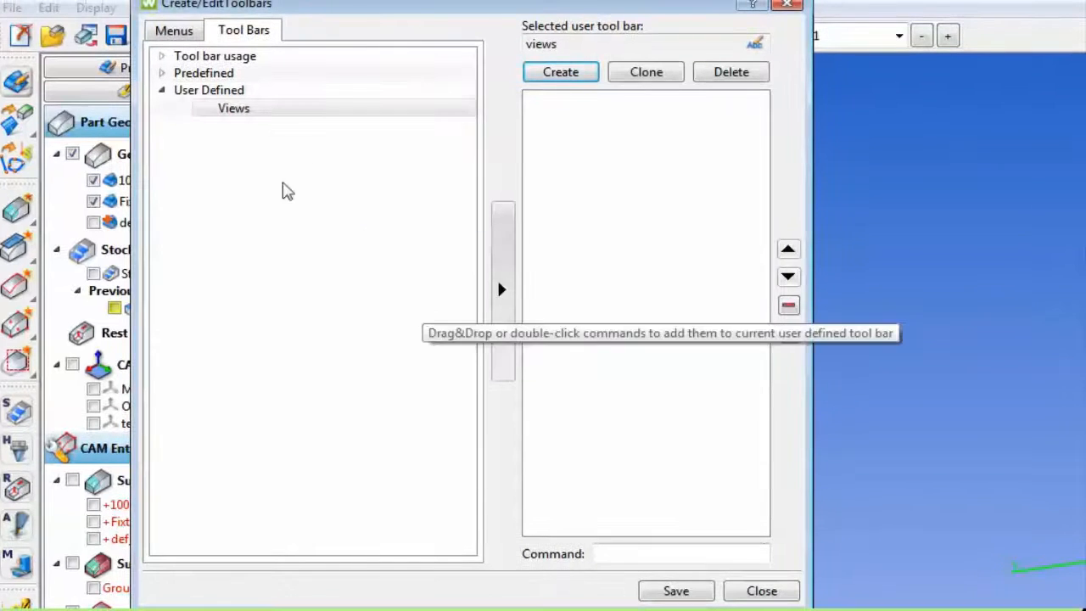
{"action": "left_click", "coordinate": [174, 31]}
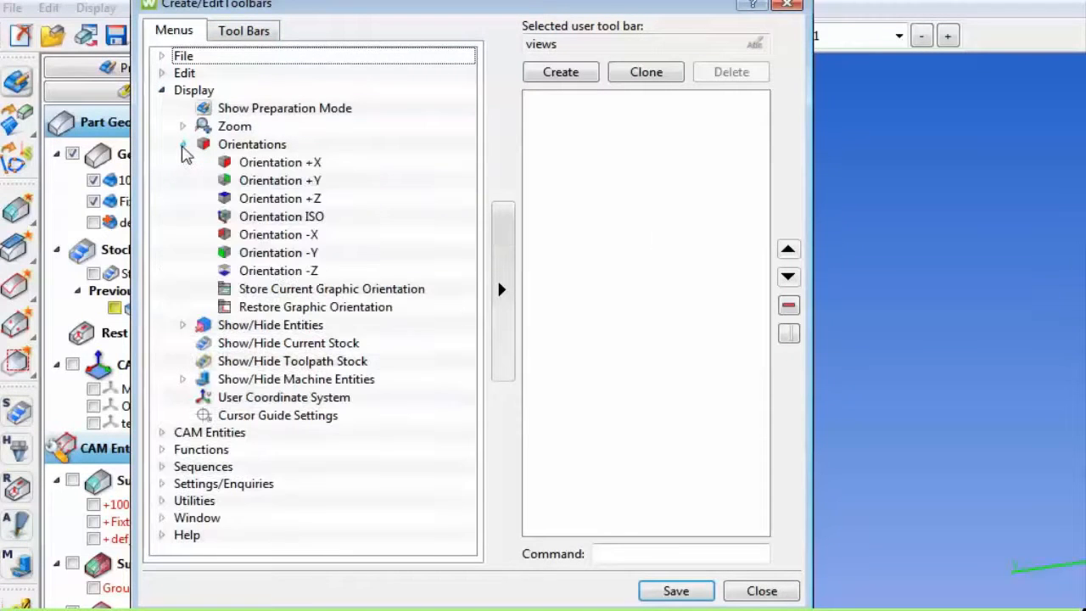
- Add the nine Display > Orientations commands to the 'views' toolbar and save it
{"action": "left_click", "coordinate": [280, 180]}
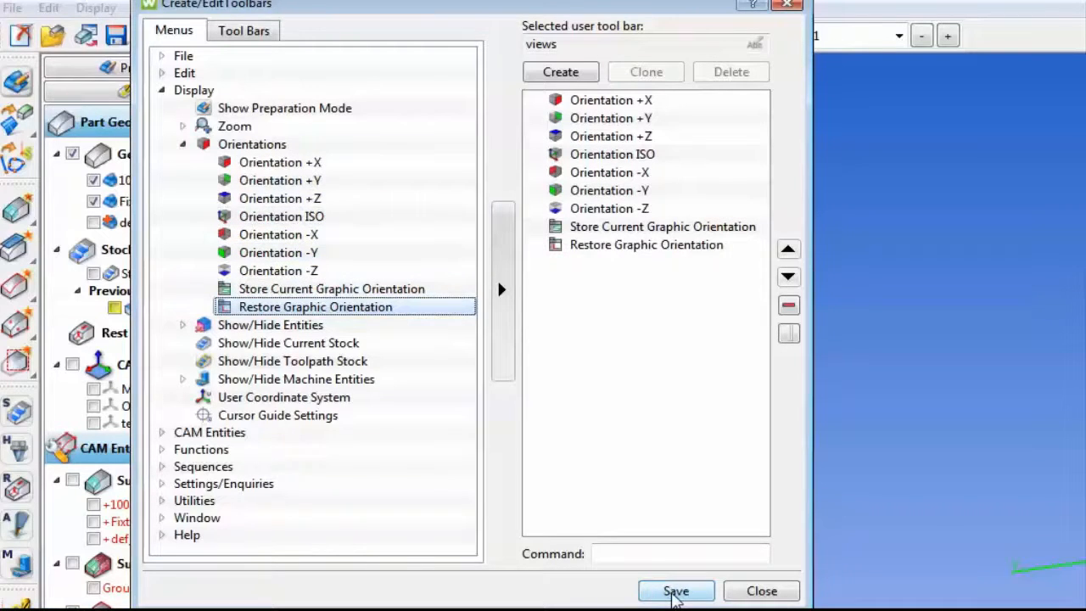
{"action": "left_click", "coordinate": [676, 590]}
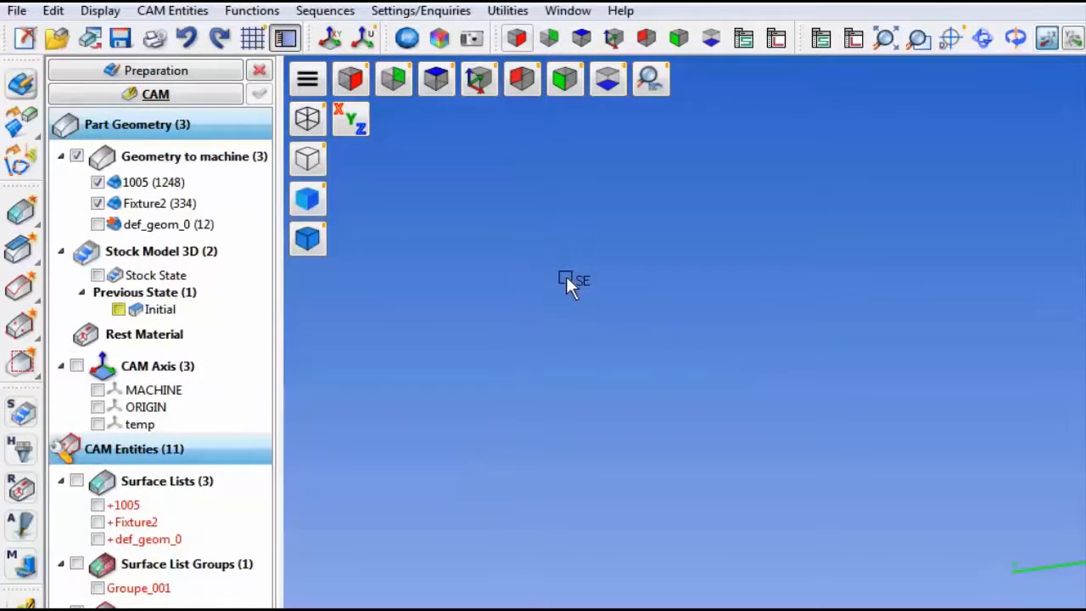
{"action": "mouse_move", "coordinate": [669, 356]}
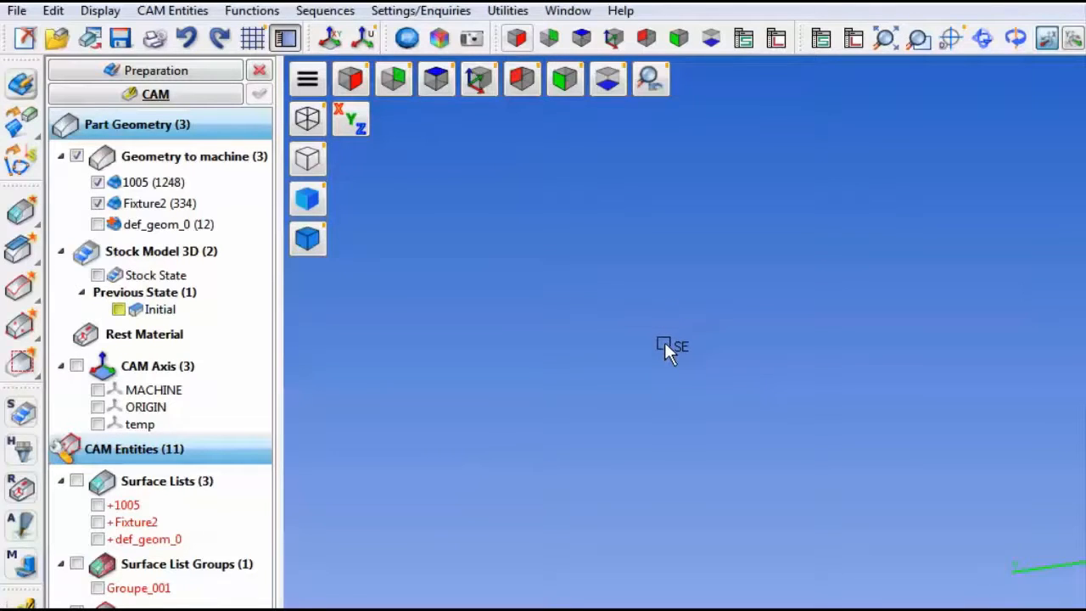